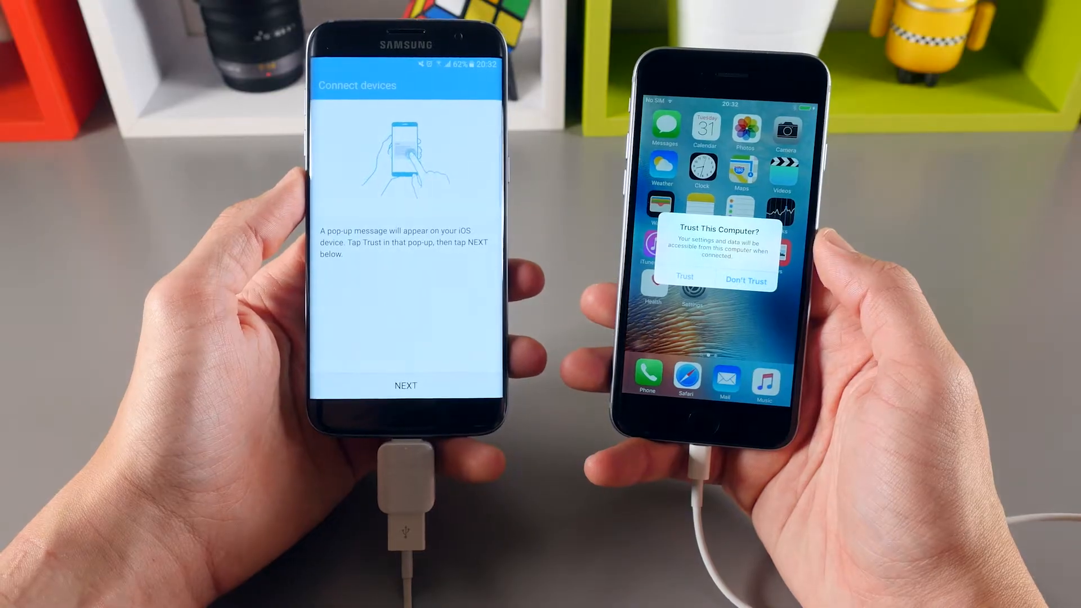
Trust the computer on the iPhone and proceed past Connect devices with NEXT on the Galaxy
{"action": "left_click", "coordinate": [685, 276]}
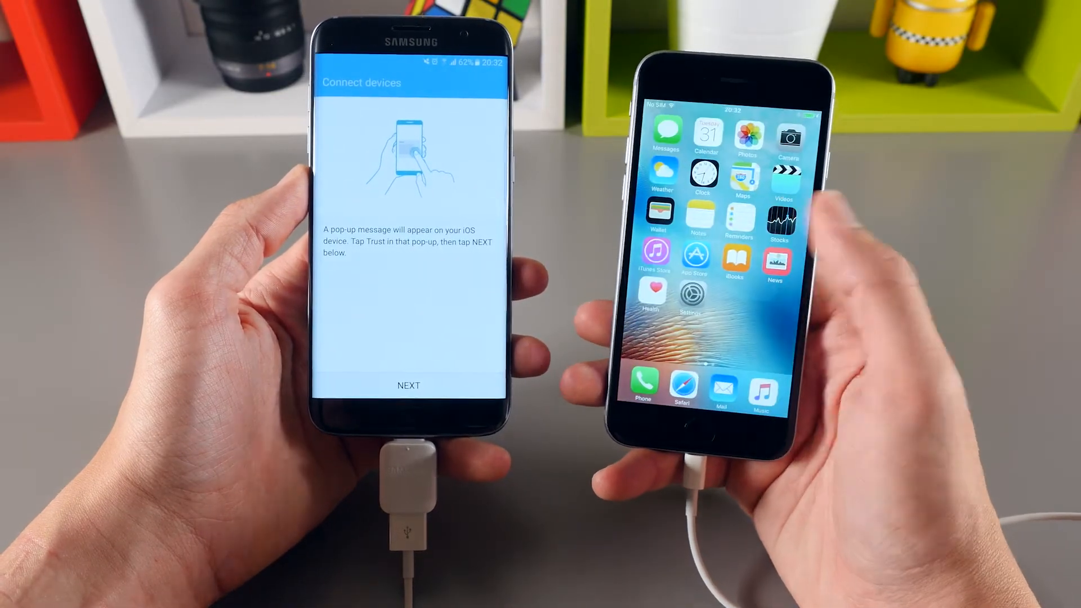
{"action": "left_click", "coordinate": [408, 385]}
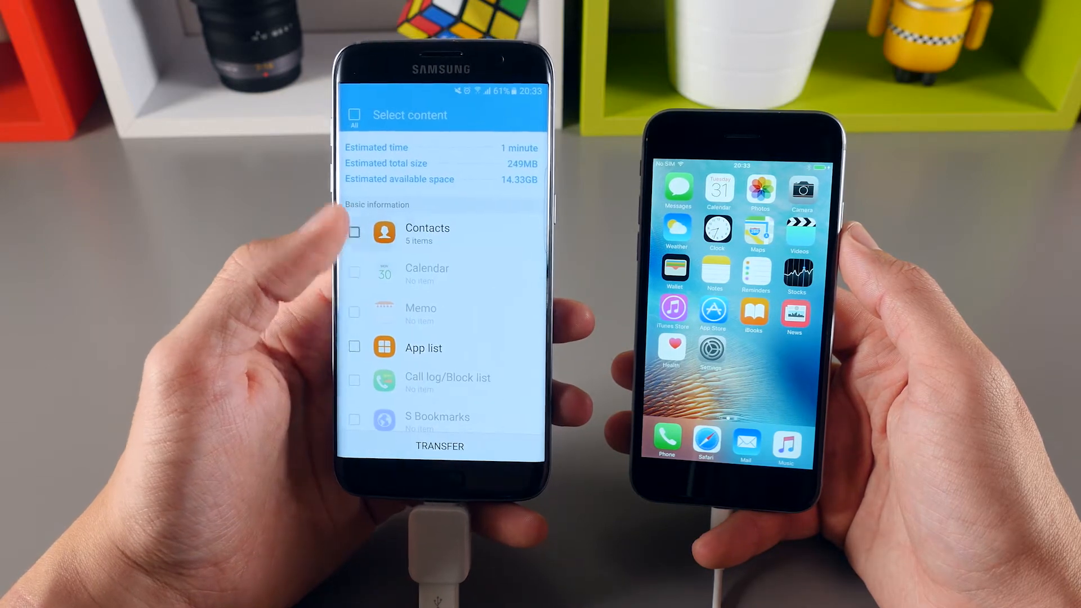
Transfer the selected Contacts to the Galaxy, then view the 5 contacts in the Contacts app
{"action": "scroll", "scroll_direction": "down", "scroll_amount": 3}
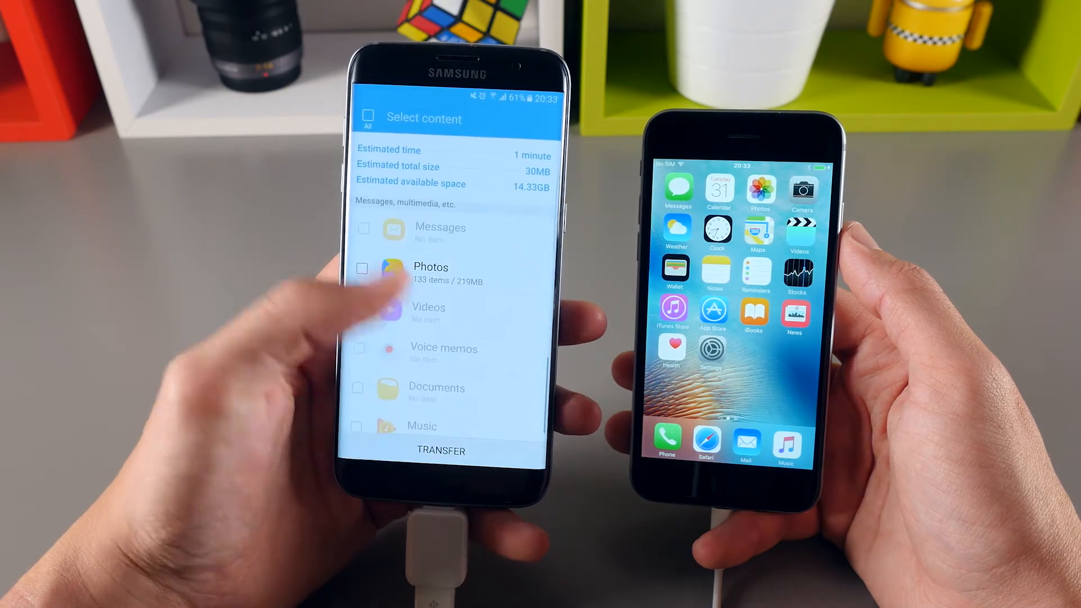
{"action": "left_click", "coordinate": [441, 450]}
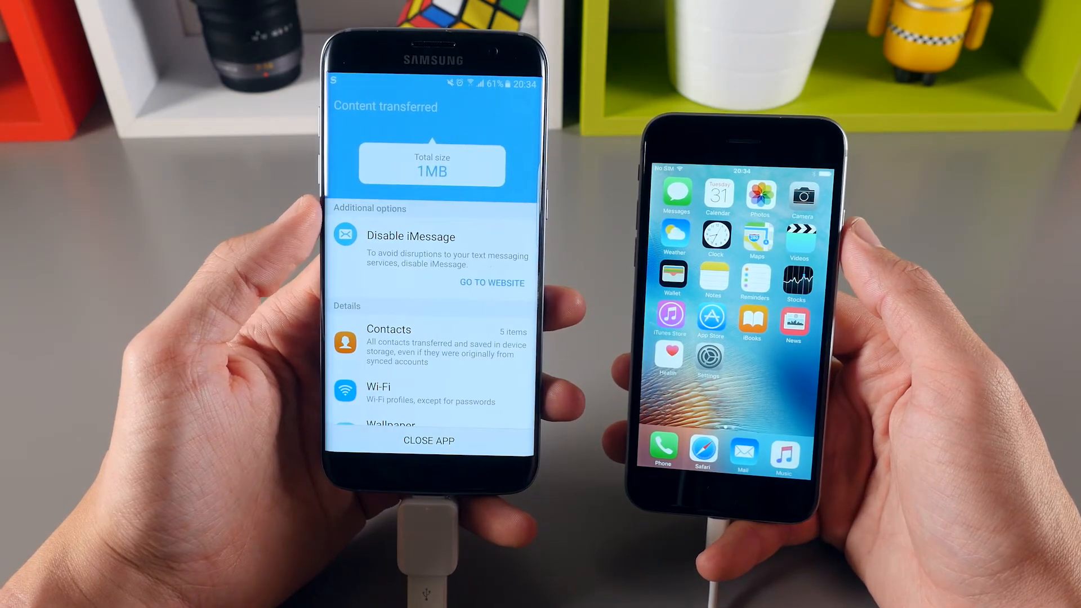
{"action": "scroll", "scroll_direction": "down", "scroll_amount": 3}
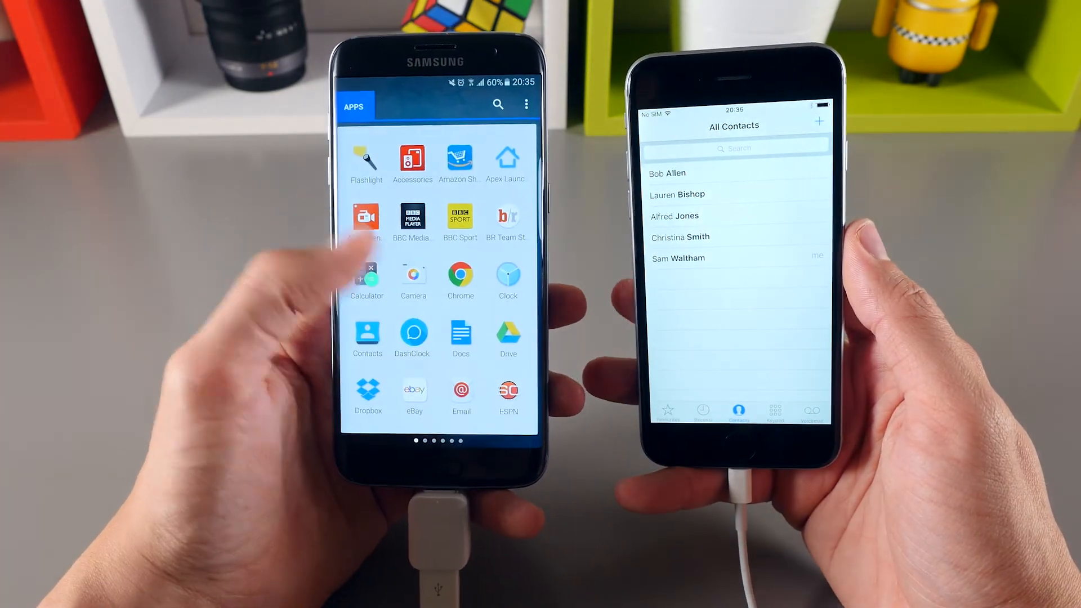
{"action": "left_click", "coordinate": [367, 337]}
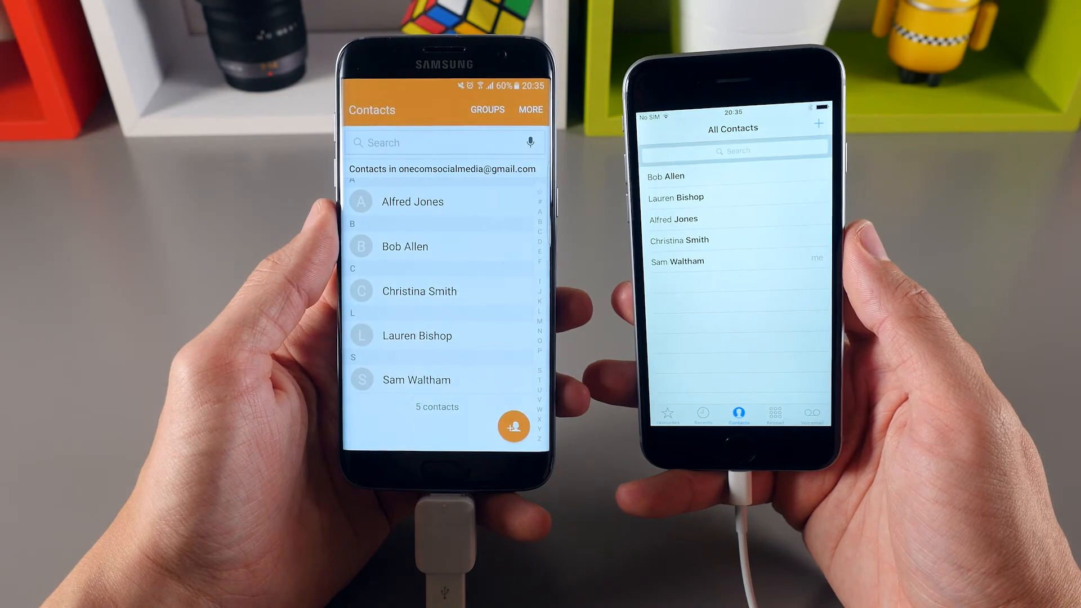